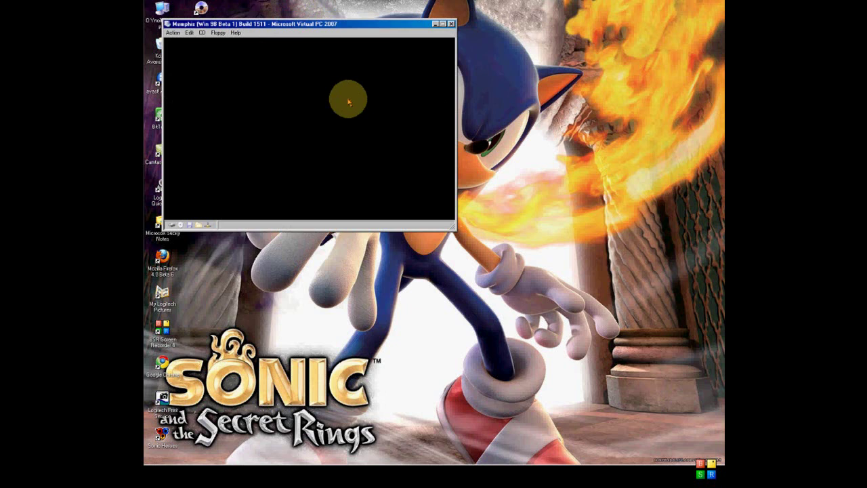
mouse_move(481, 444)
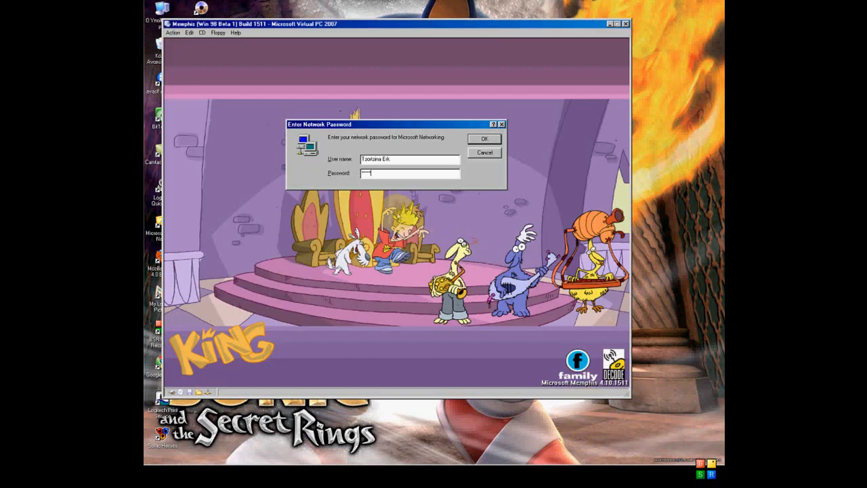
Accept the Enter Network Password logon so the Memphis desktop loads
left_click(484, 138)
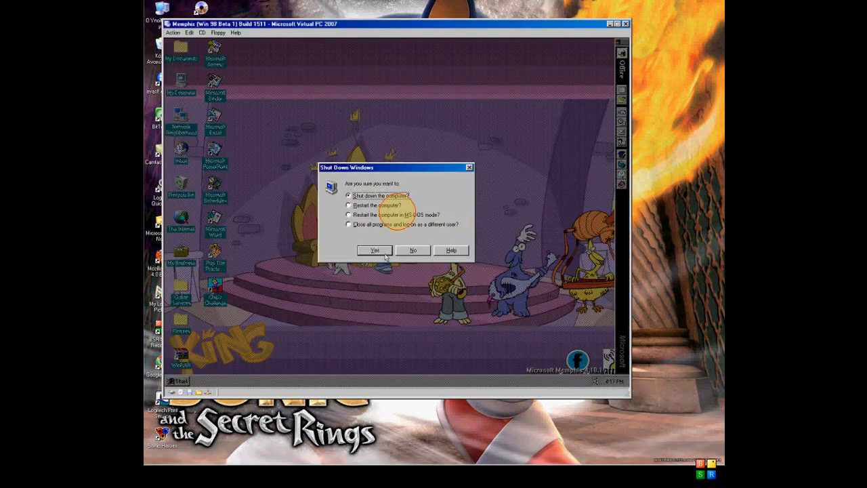
Confirm Shut down the computer and let the virtual machine go to a black screen
left_click(412, 249)
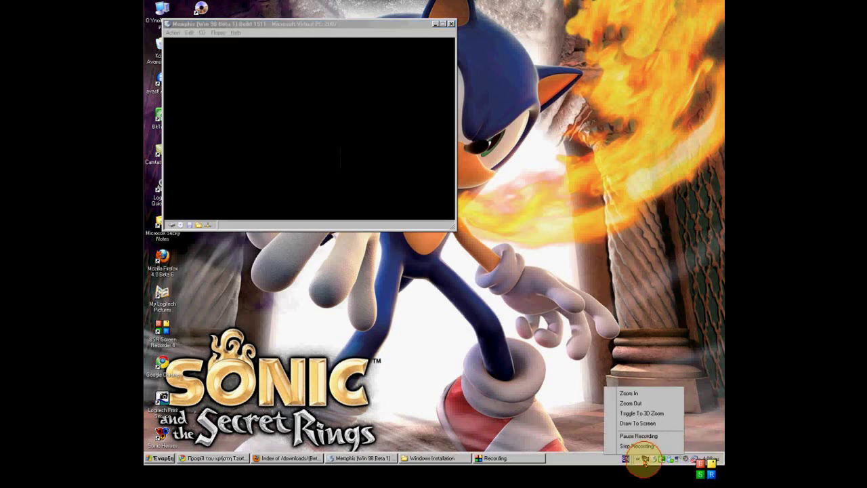
left_click(640, 445)
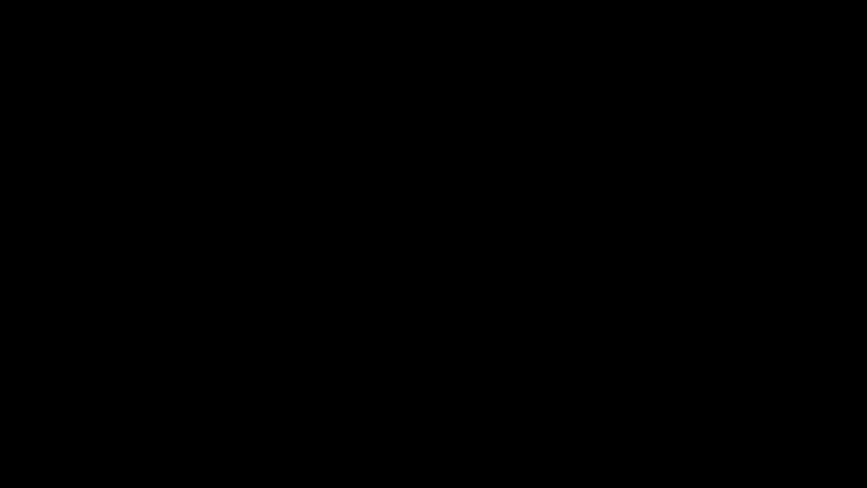